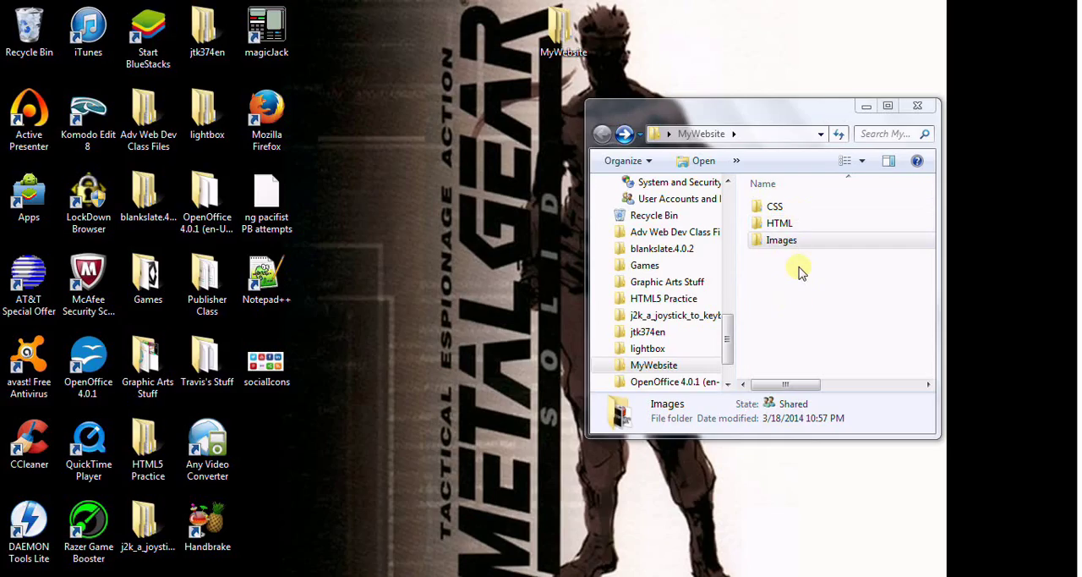
# Step: Save the Sony Vaio laptop image from Firefox into MyWebsite/Images as vaioLaptop
pyautogui.doubleClick(781, 240)
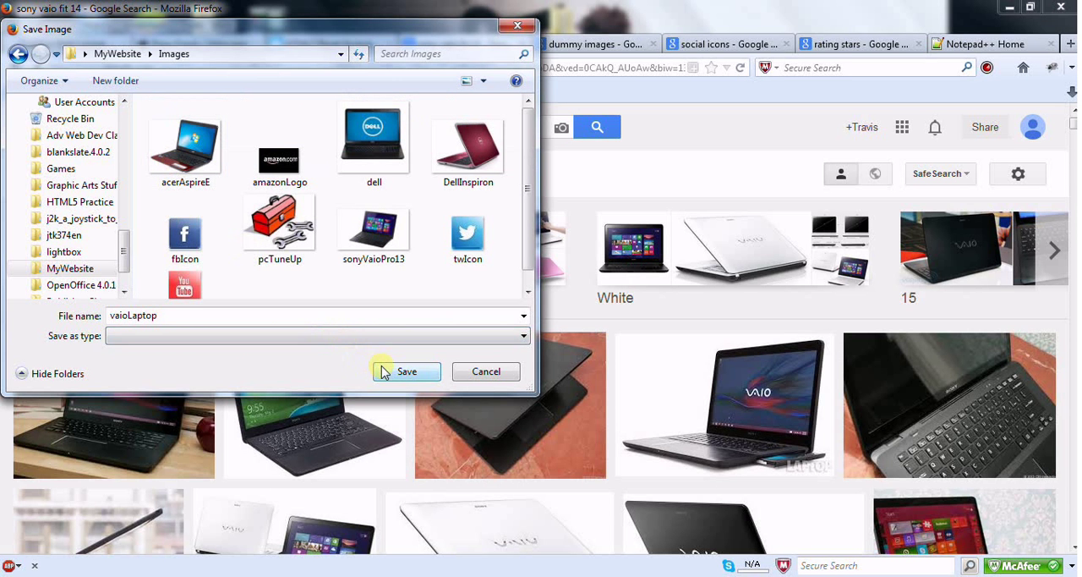
pyautogui.click(406, 372)
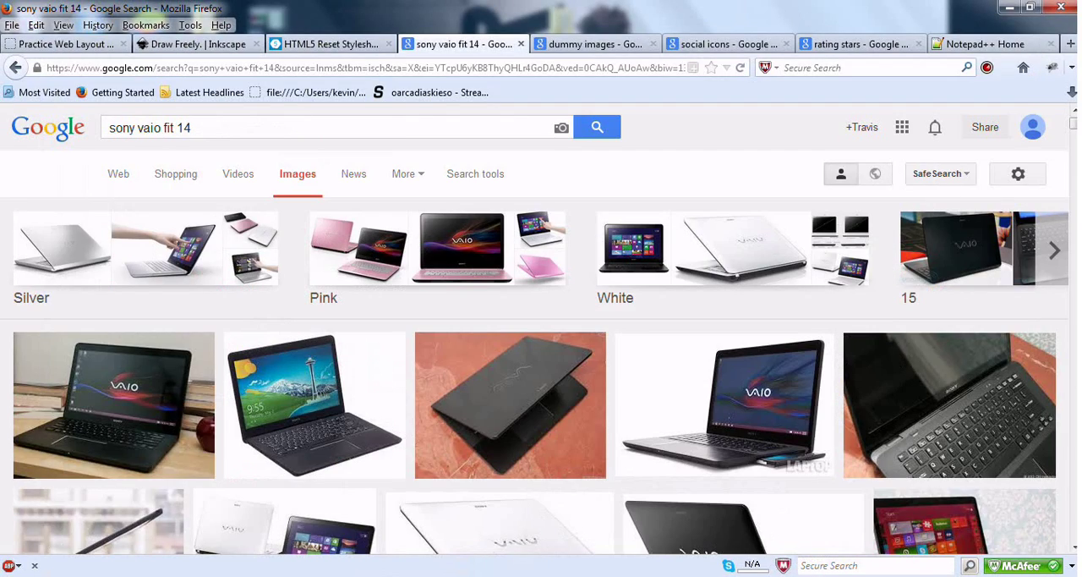
# Step: Generate a 125x125 png placeholder (background 1f3e9c, text '125 Ad') on dummyimage.com and dismiss the extra save dialog
pyautogui.click(596, 44)
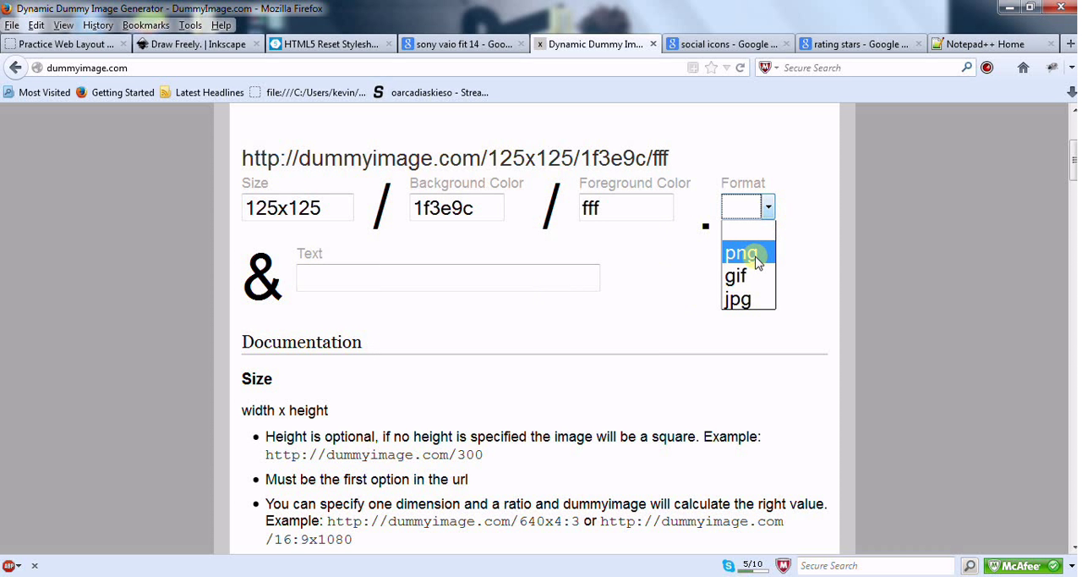
pyautogui.click(741, 254)
pyautogui.write('125 Ad')
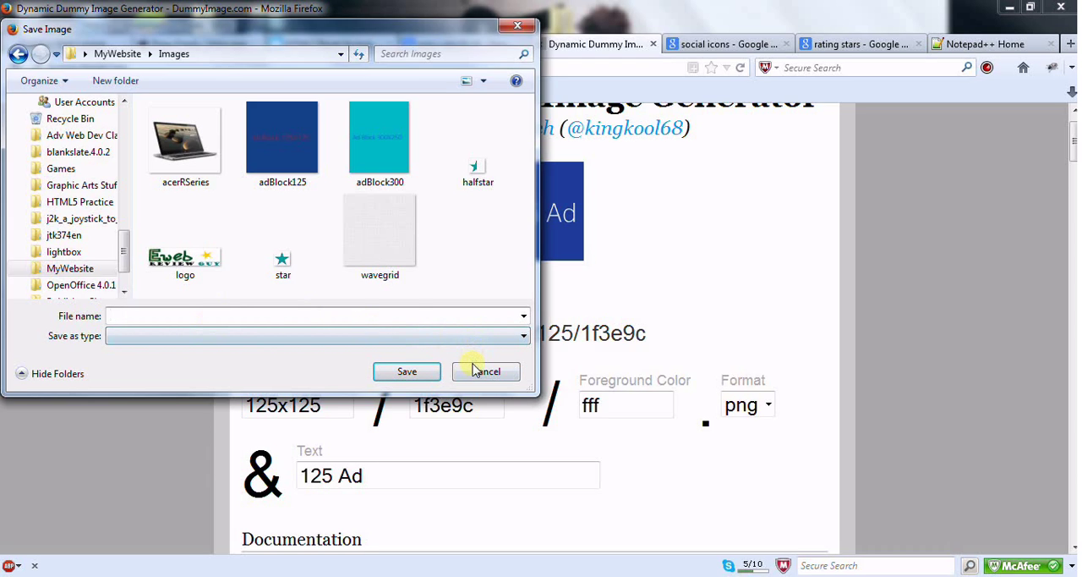
pyautogui.click(485, 372)
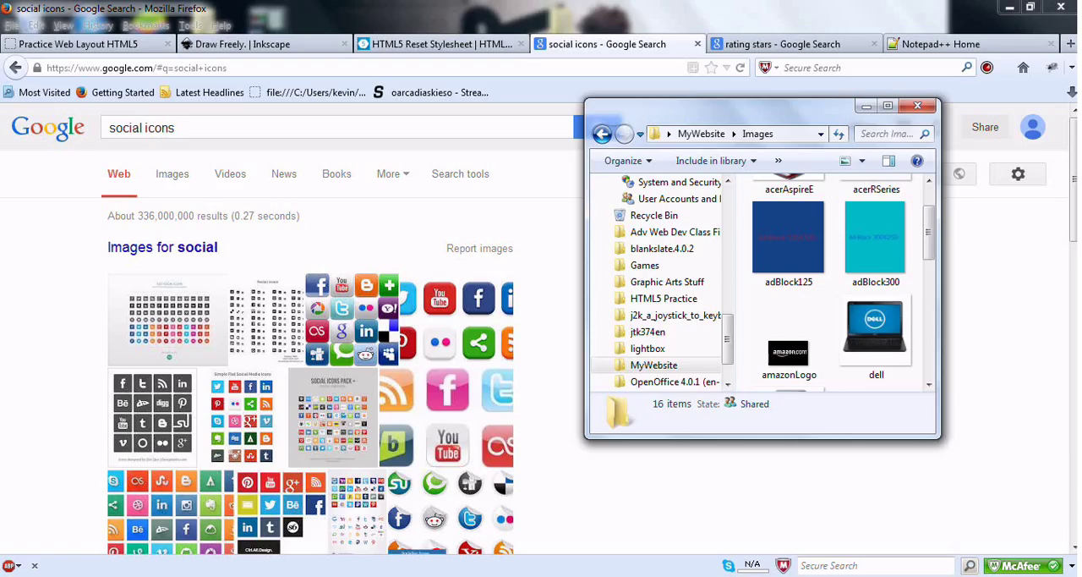
# Step: Scroll through MyWebsite\Images to check the 16 saved images including adBlock125 and adBlock300
pyautogui.scroll(-3)
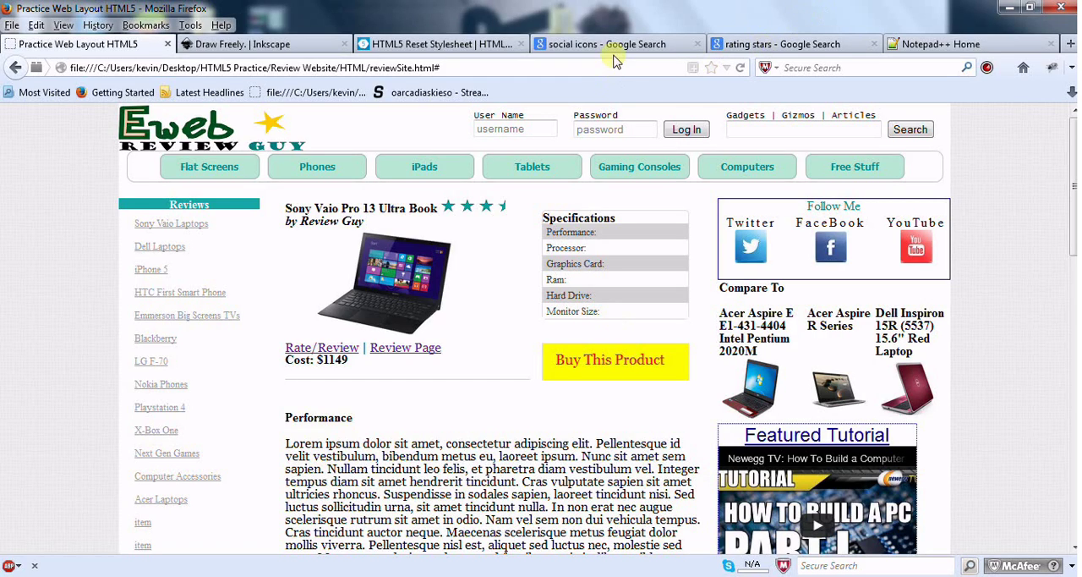
# Step: Preview the 20 Popular Social Media Icons set in the Google Images results
pyautogui.click(617, 44)
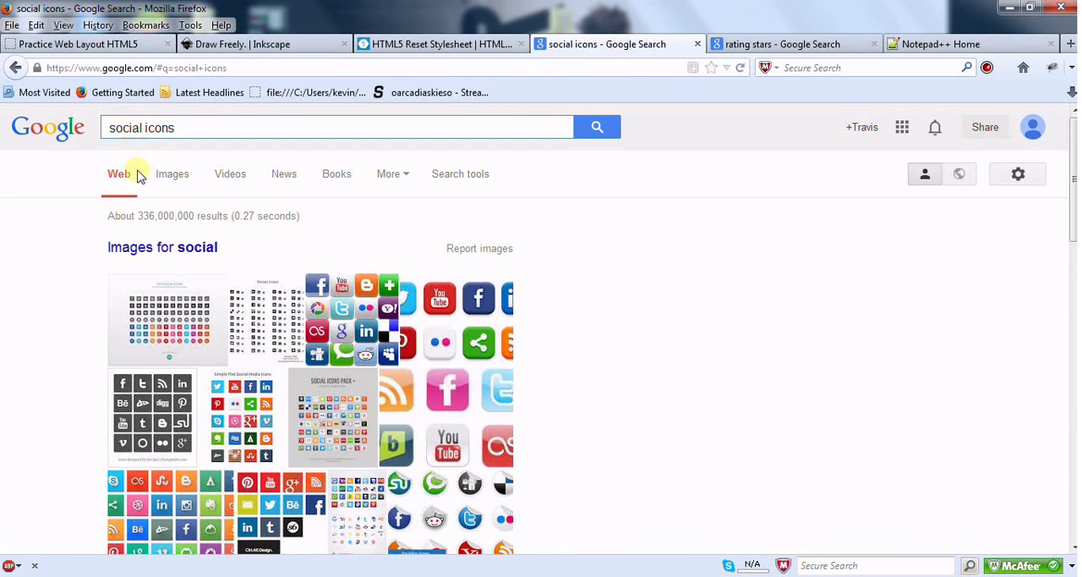
pyautogui.click(172, 172)
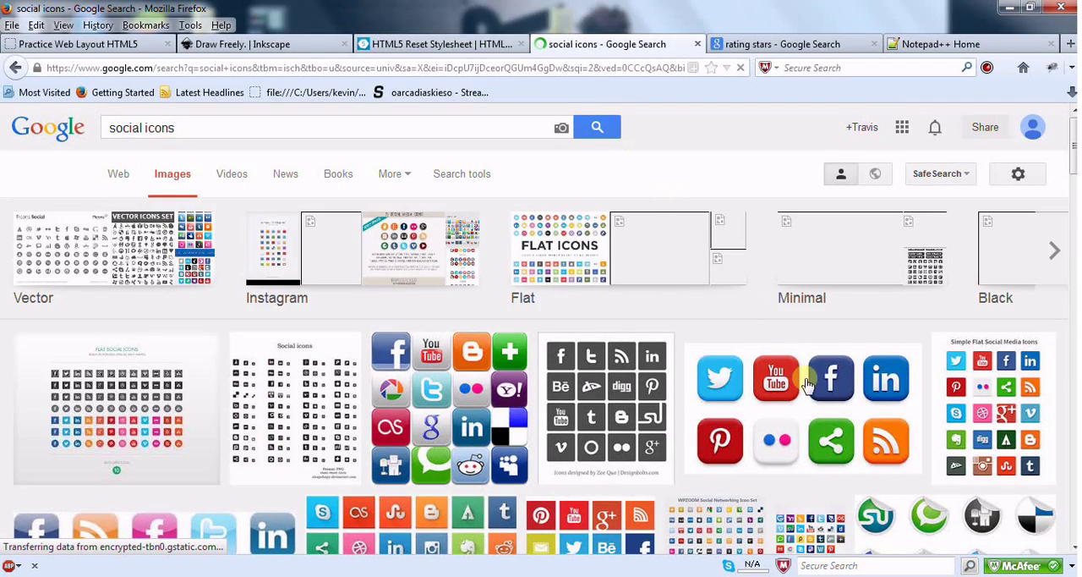
pyautogui.click(804, 381)
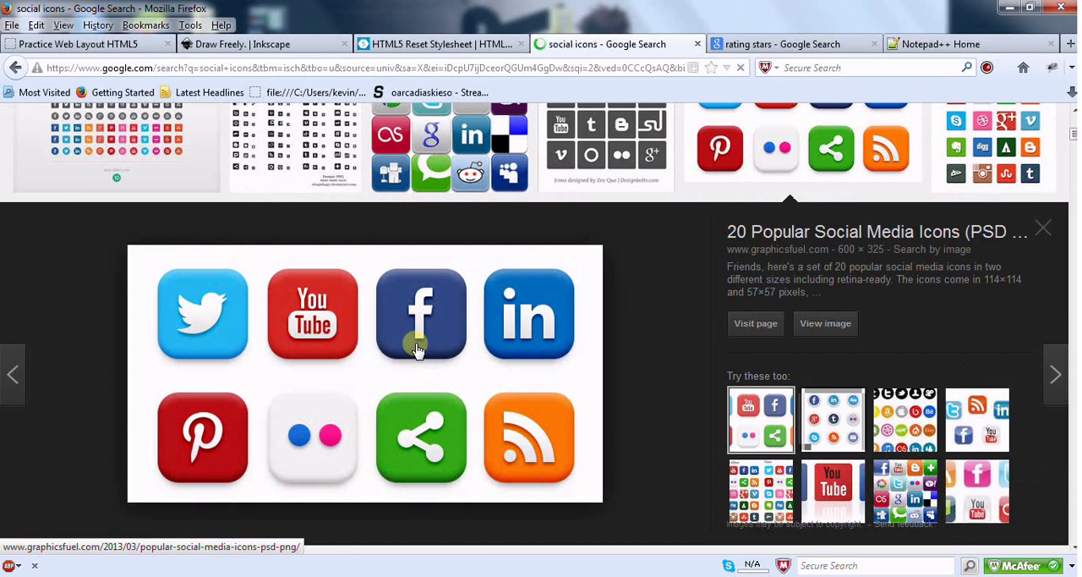
pyautogui.moveTo(393, 362)
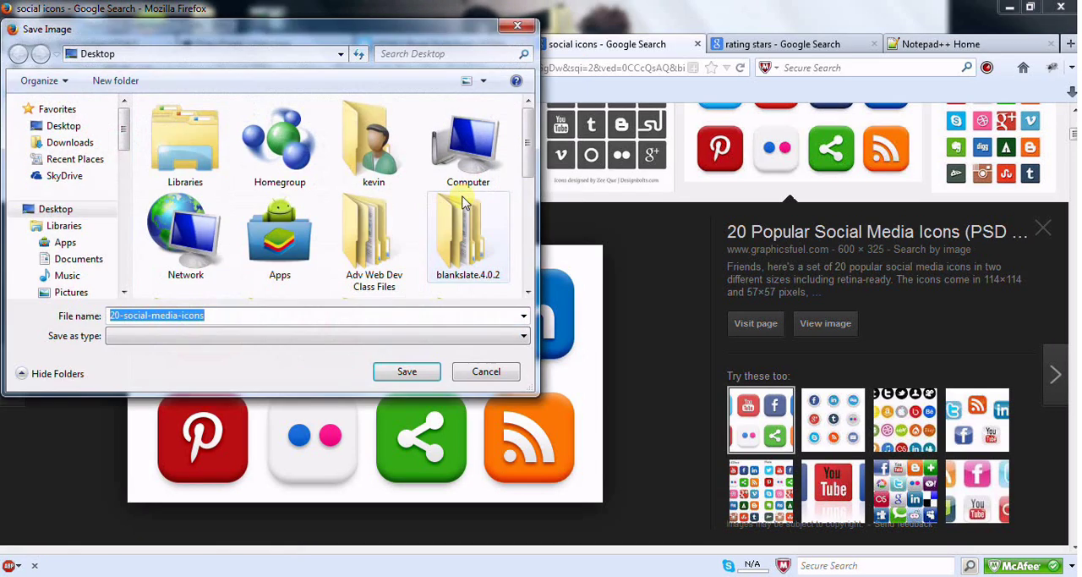
# Step: Save the icons image to the Desktop as socialIcons and minimise Firefox to show the desktop
pyautogui.write('socialIcons')
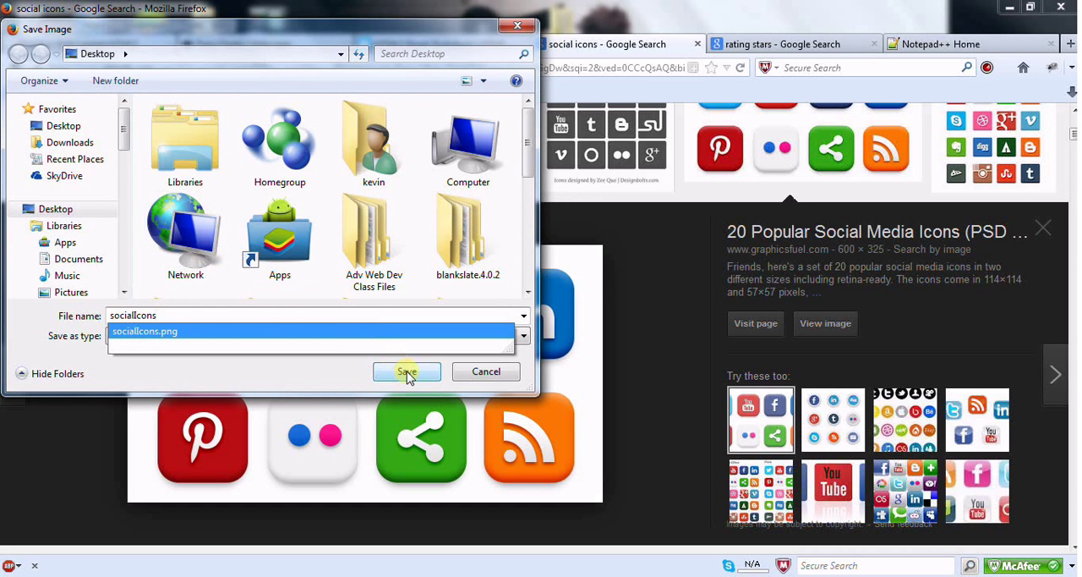
pyautogui.click(406, 372)
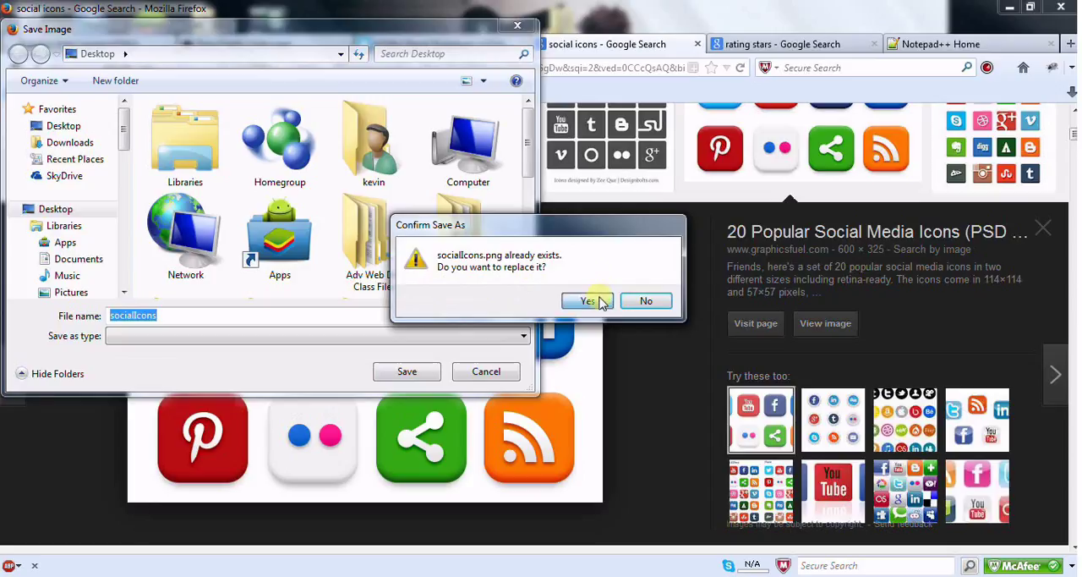
pyautogui.click(588, 301)
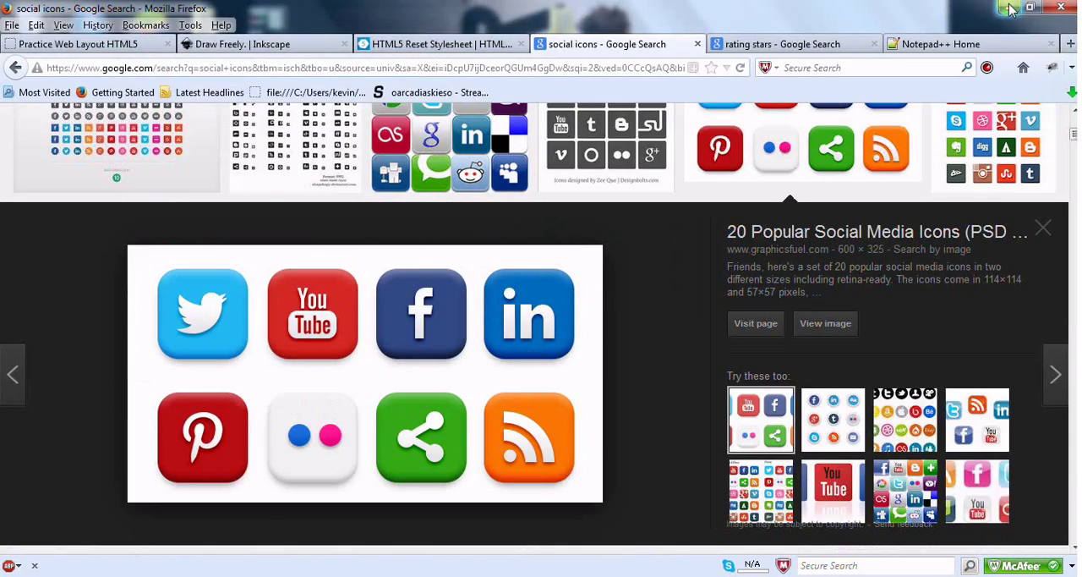
pyautogui.click(1031, 7)
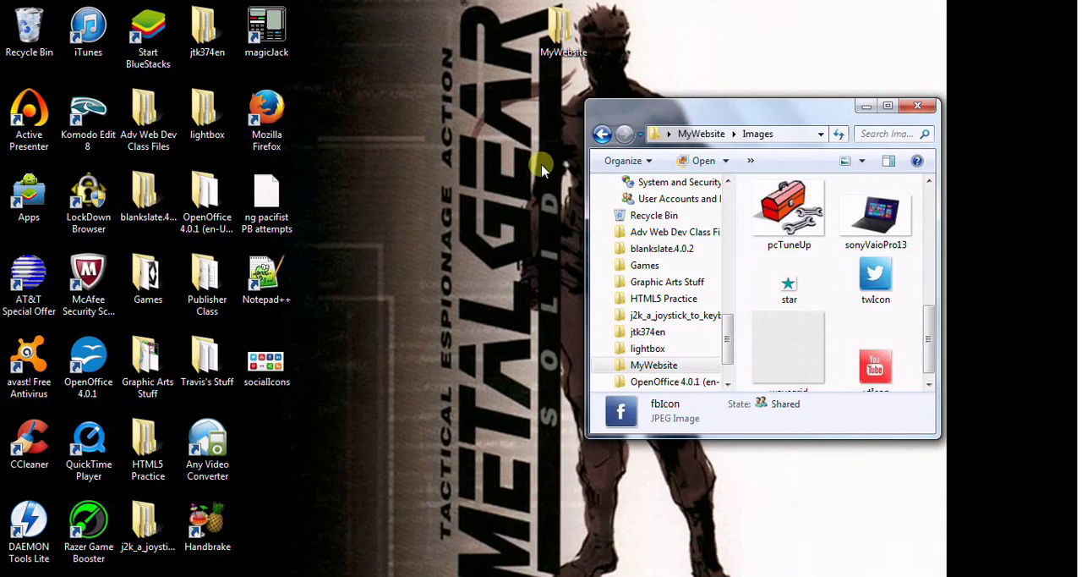
# Step: Open socialIcons.png in Paint, cut out the Twitter icon and start a new picture without saving changes
pyautogui.rightClick(267, 359)
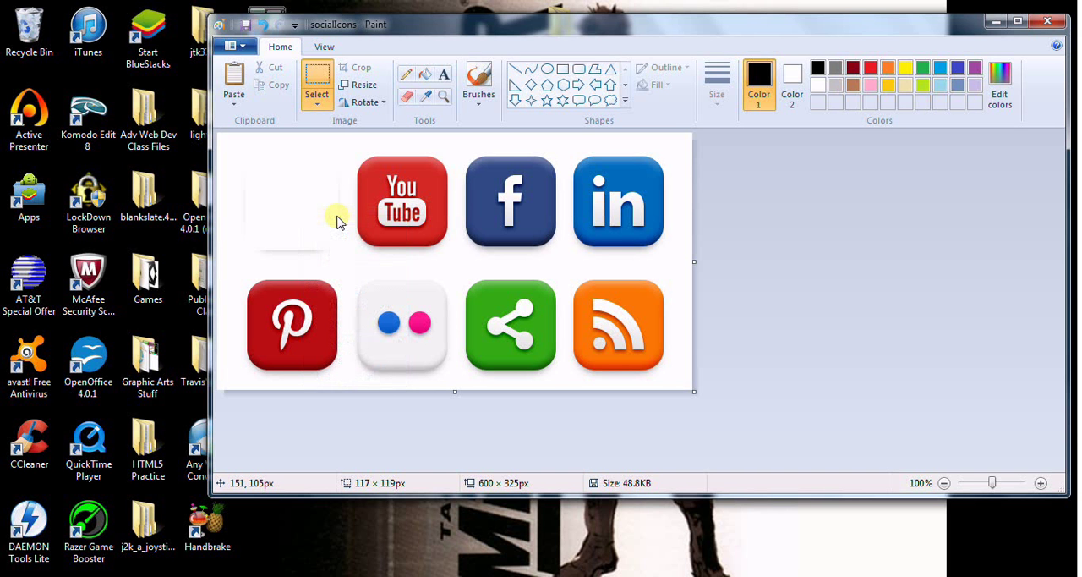
pyautogui.click(1049, 21)
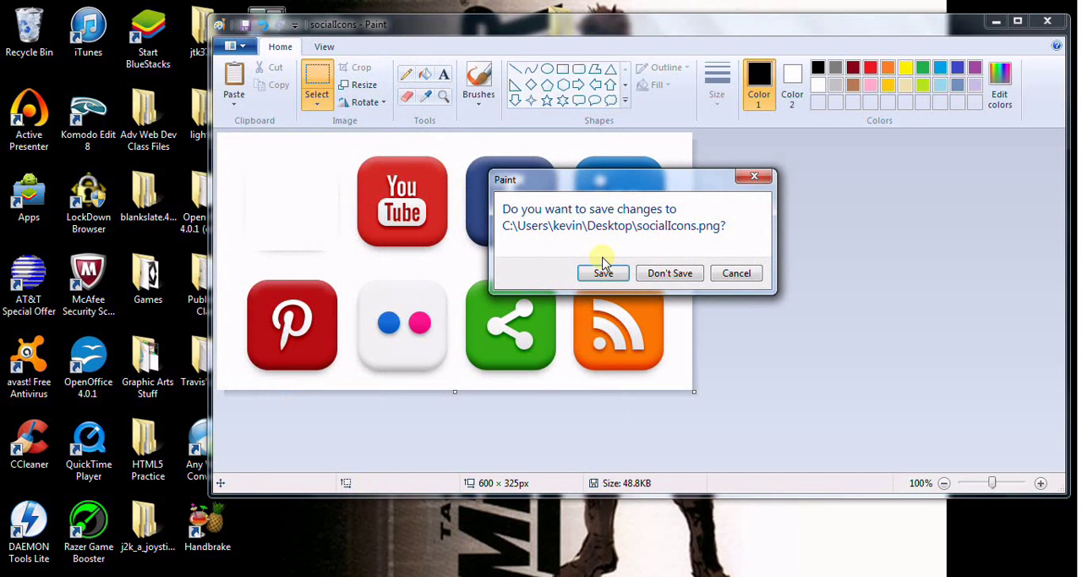
pyautogui.click(602, 273)
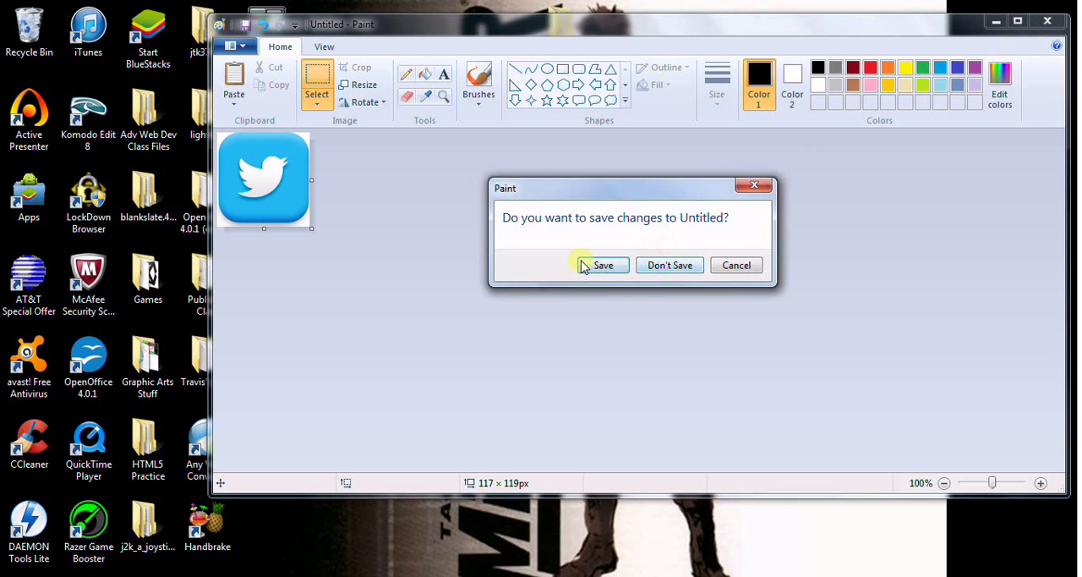
# Step: Save the pasted, cropped Twitter icon as its own picture
pyautogui.click(602, 264)
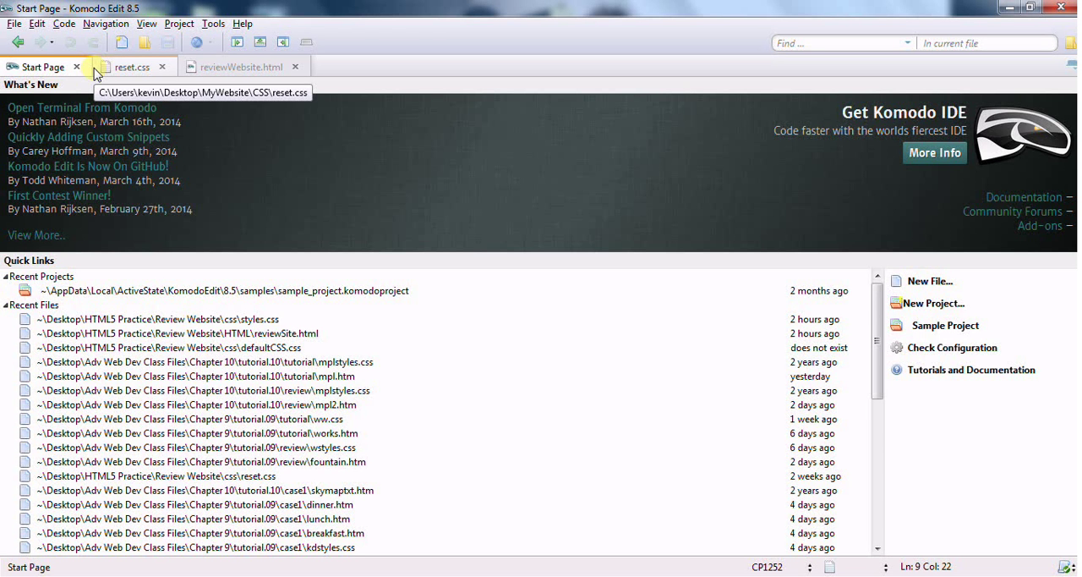
# Step: Switch to the reset.css file from the MyWebsite CSS folder
pyautogui.click(132, 68)
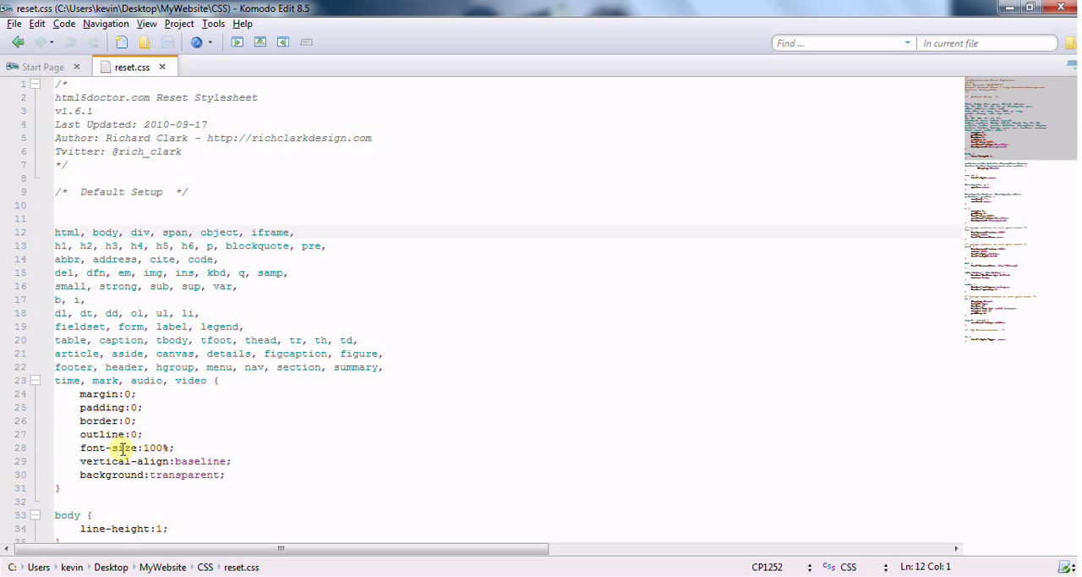
# Step: Add a /* My Customizations */ section with li { list-style-type: none; } at the end of reset.css
pyautogui.scroll(-3)
pyautogui.write('list-style-type: none;')
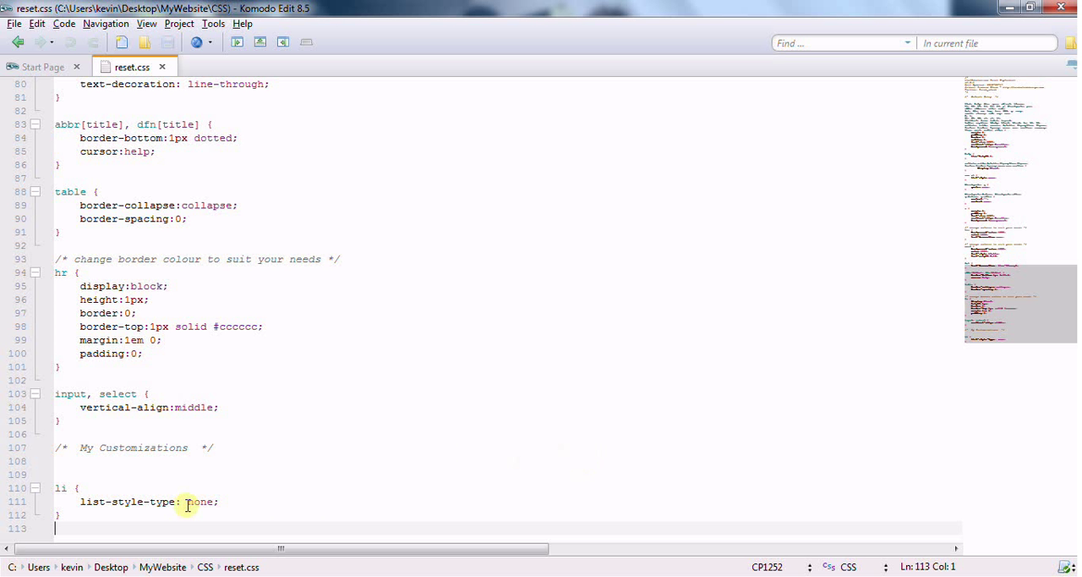
pyautogui.moveTo(502, 189)
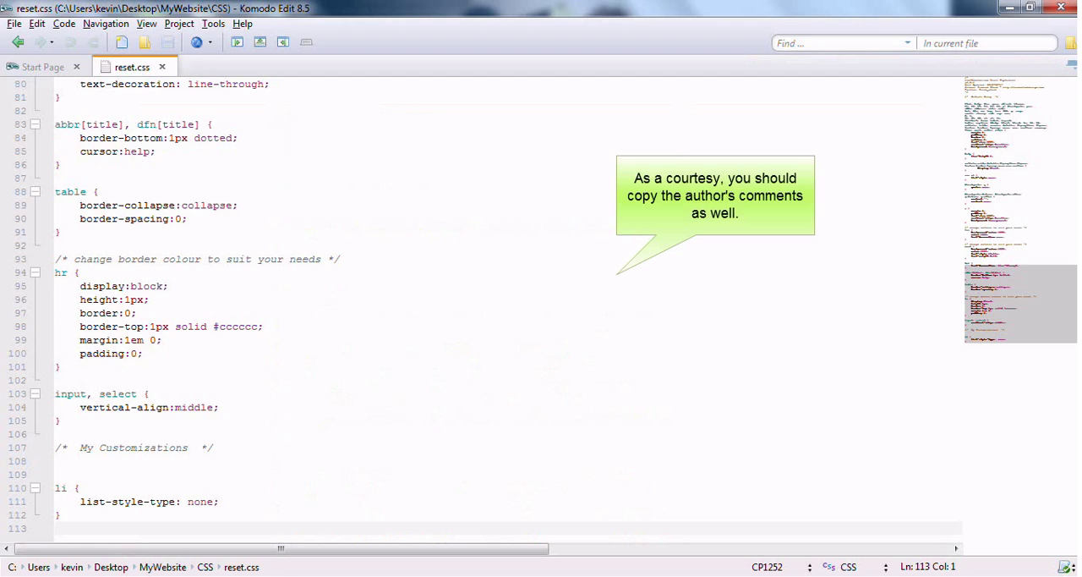
pyautogui.click(38, 24)
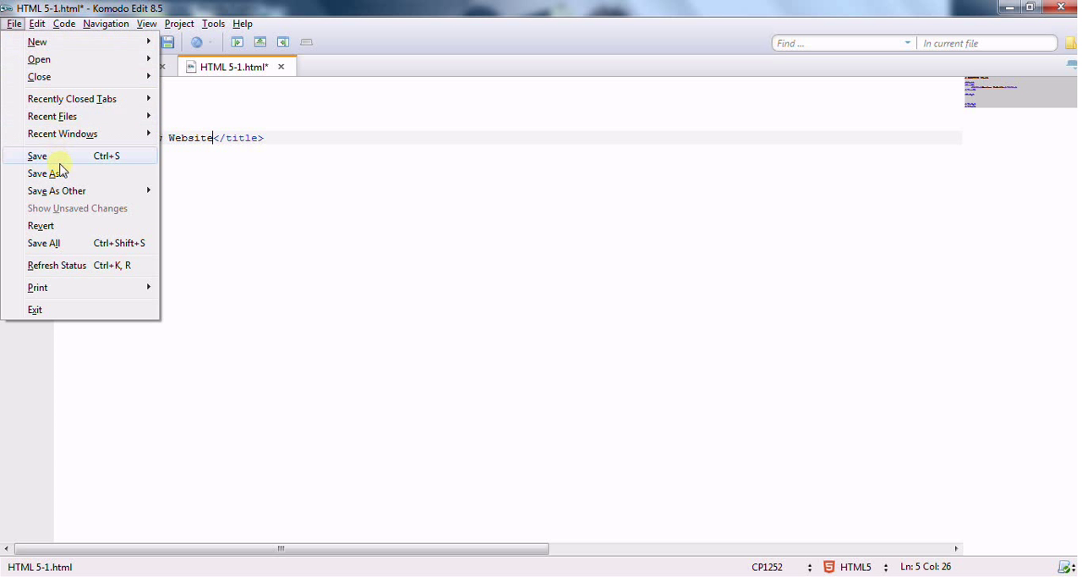
# Step: Save the new page as reviewWebsite.html in the MyWebsite\HTML folder
pyautogui.click(47, 172)
pyautogui.write('reviewWebsite')
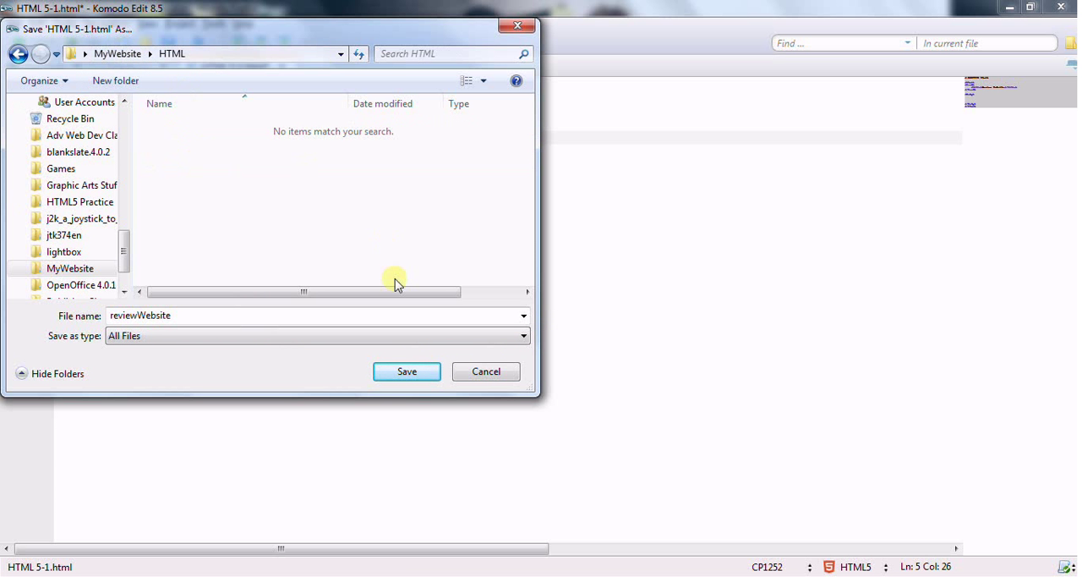
pyautogui.click(406, 372)
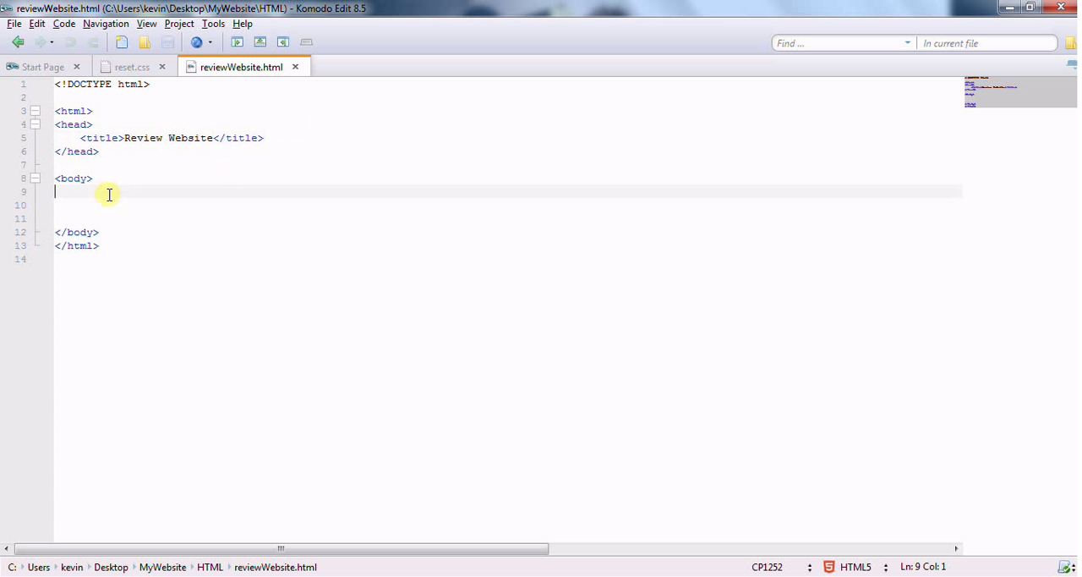